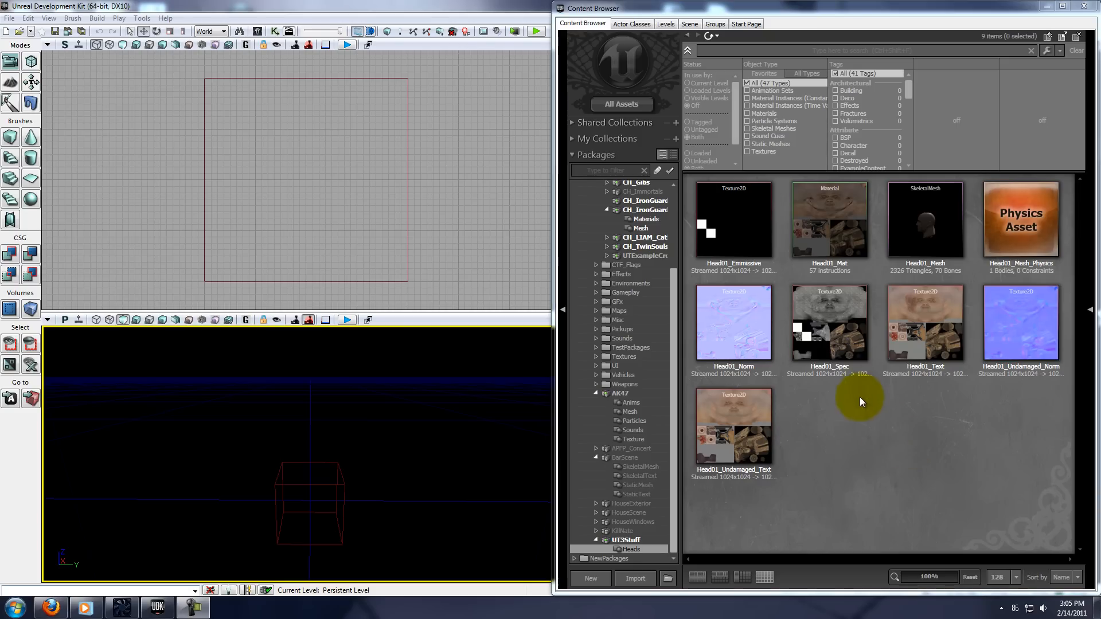
pyautogui.moveTo(861, 438)
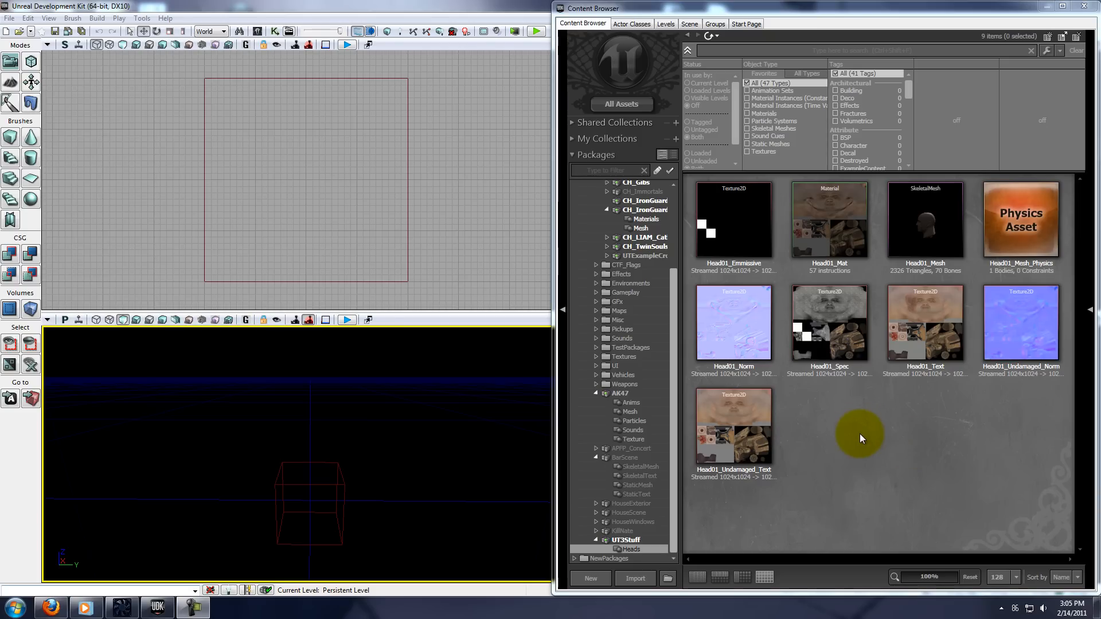
pyautogui.moveTo(840, 437)
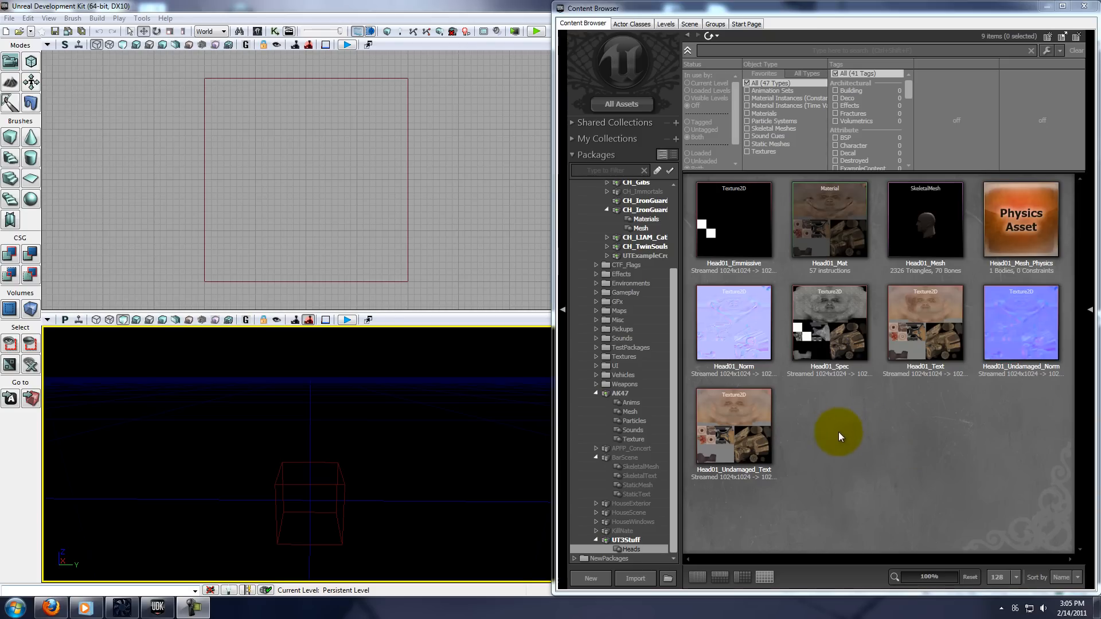
pyautogui.moveTo(877, 436)
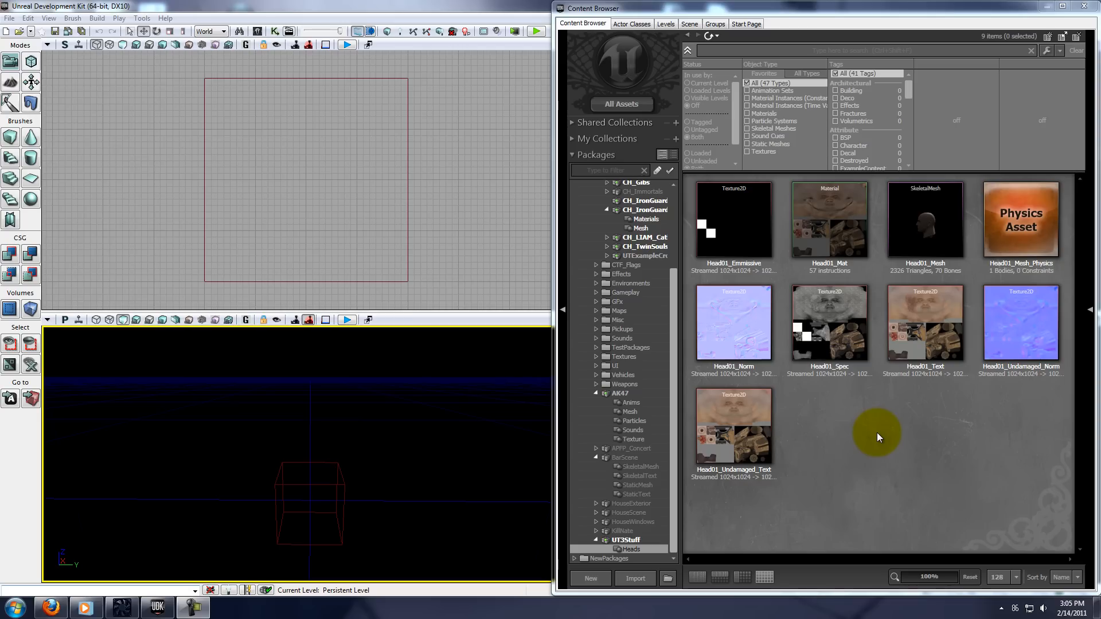
pyautogui.moveTo(794, 488)
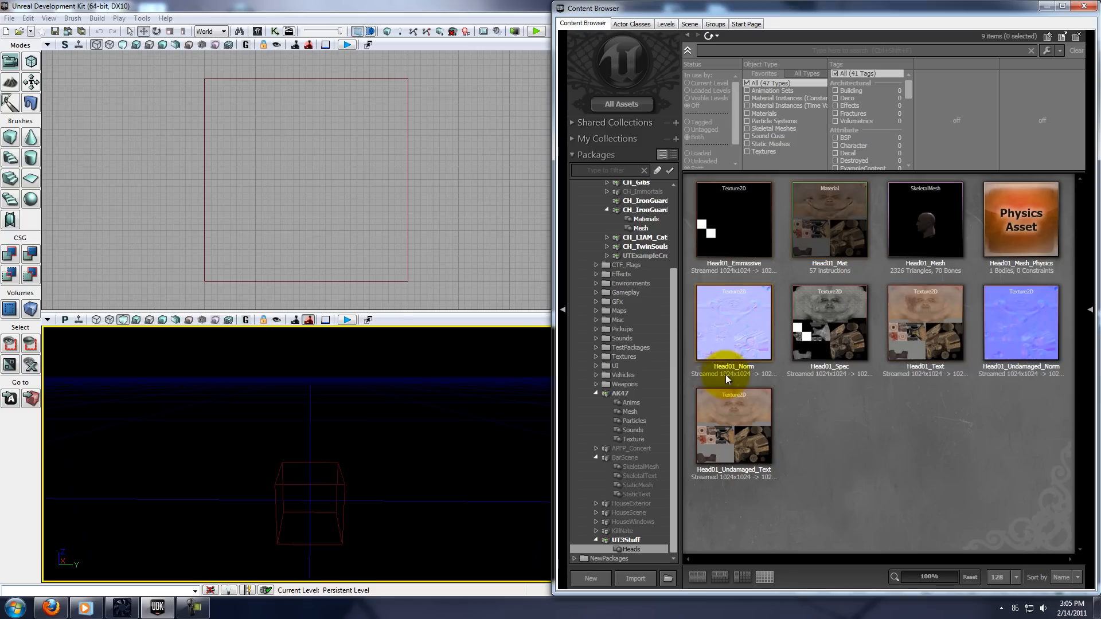
pyautogui.moveTo(804, 354)
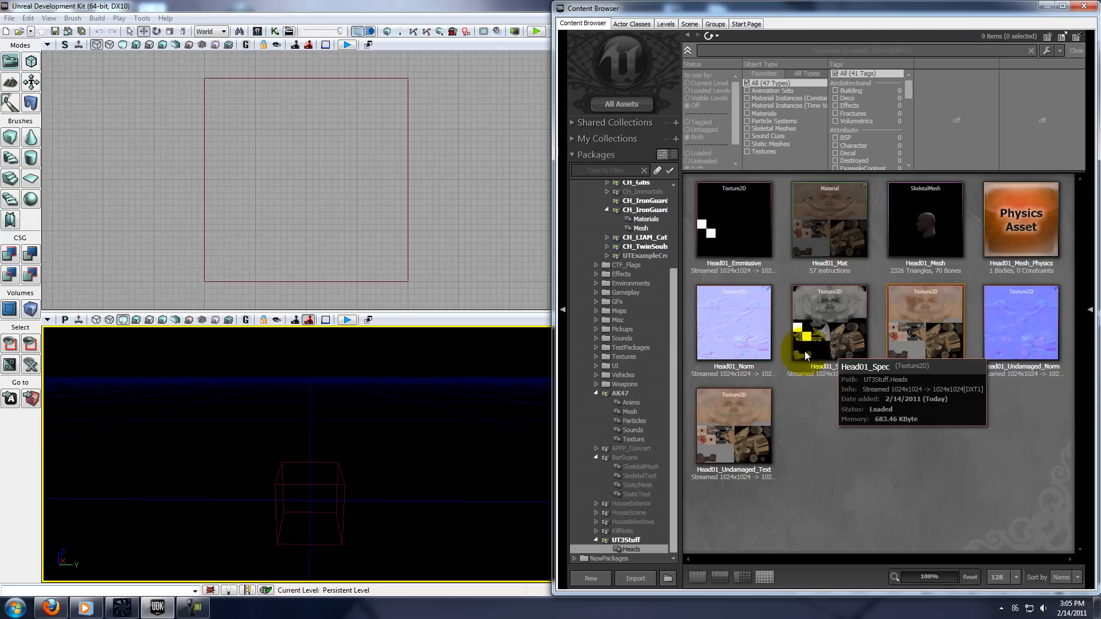
pyautogui.moveTo(988, 399)
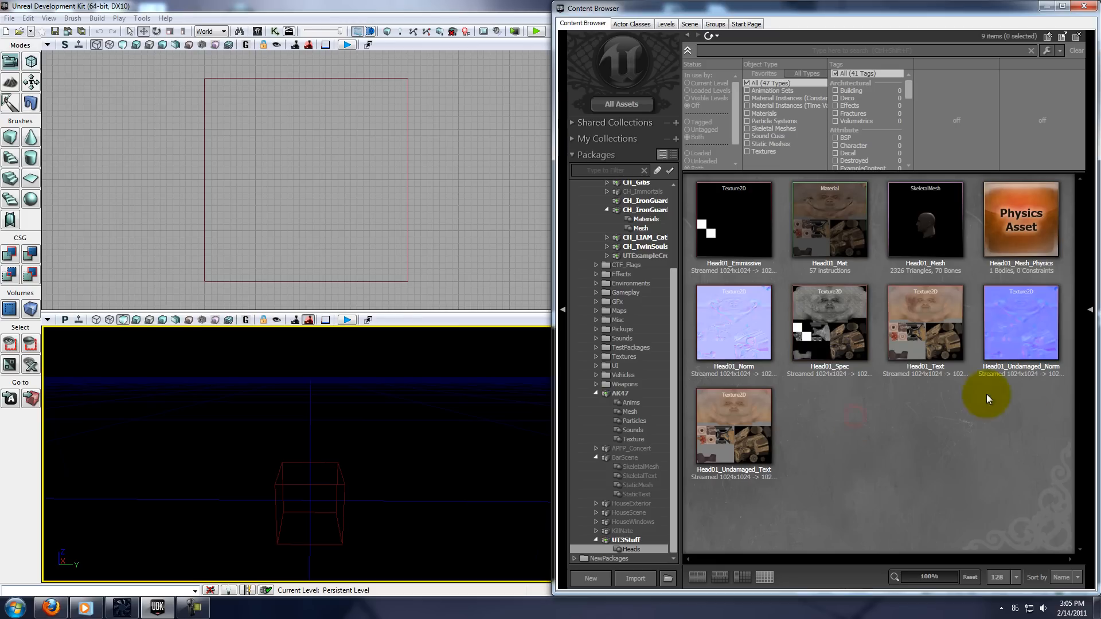
pyautogui.moveTo(975, 407)
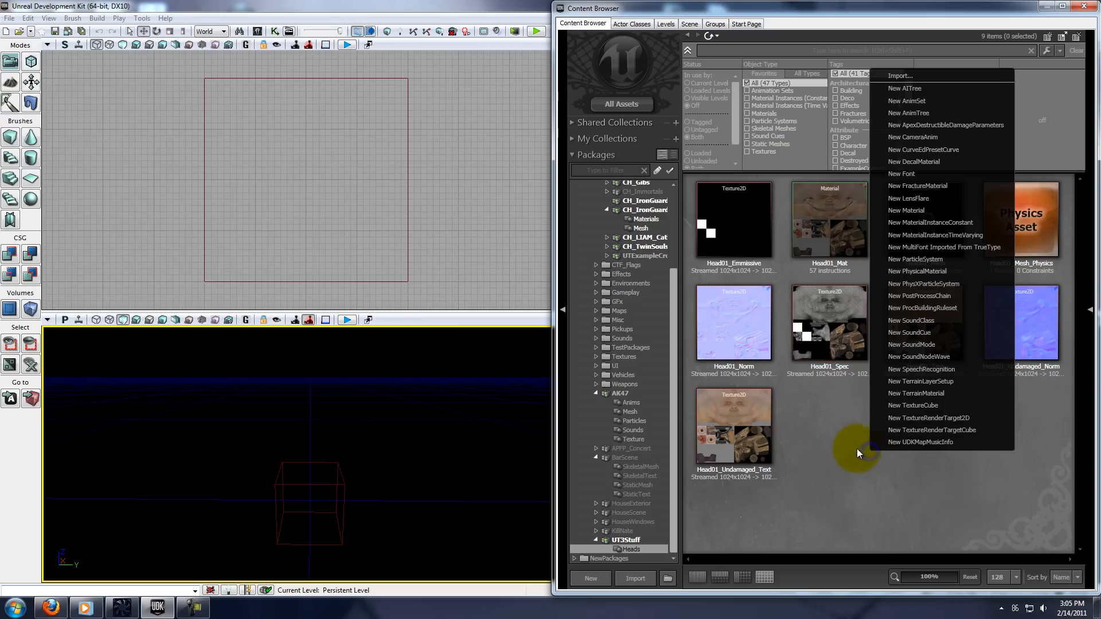
# Step: Start a New Material and name it Head02_Mat in package UT3Stuff, group Heads
pyautogui.click(906, 210)
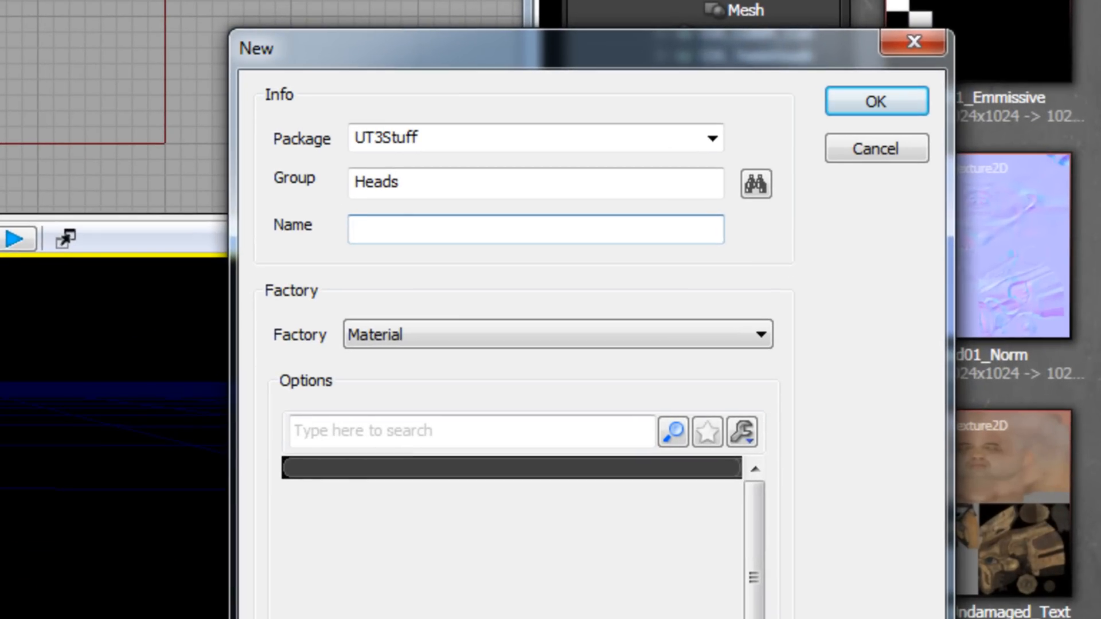
pyautogui.write('Head')
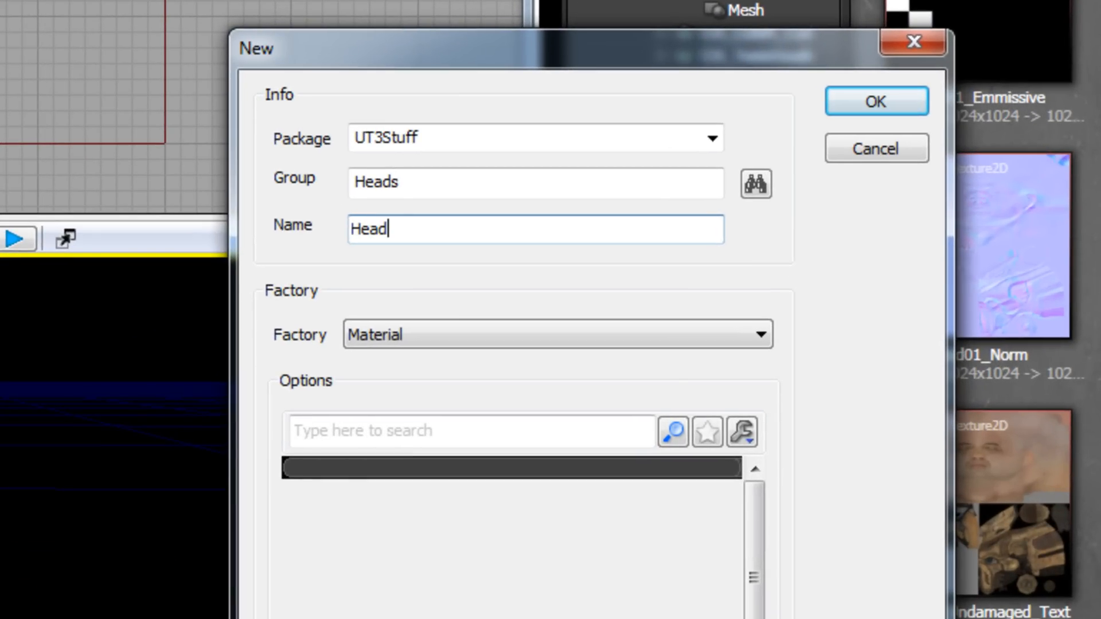
pyautogui.write('02_')
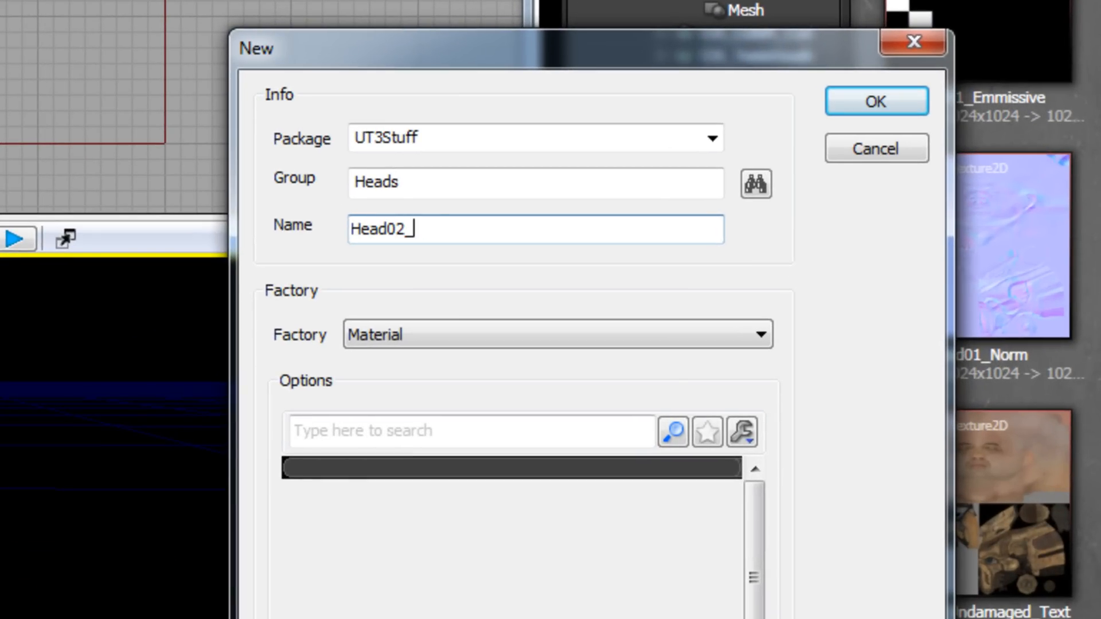
pyautogui.write('Mat')
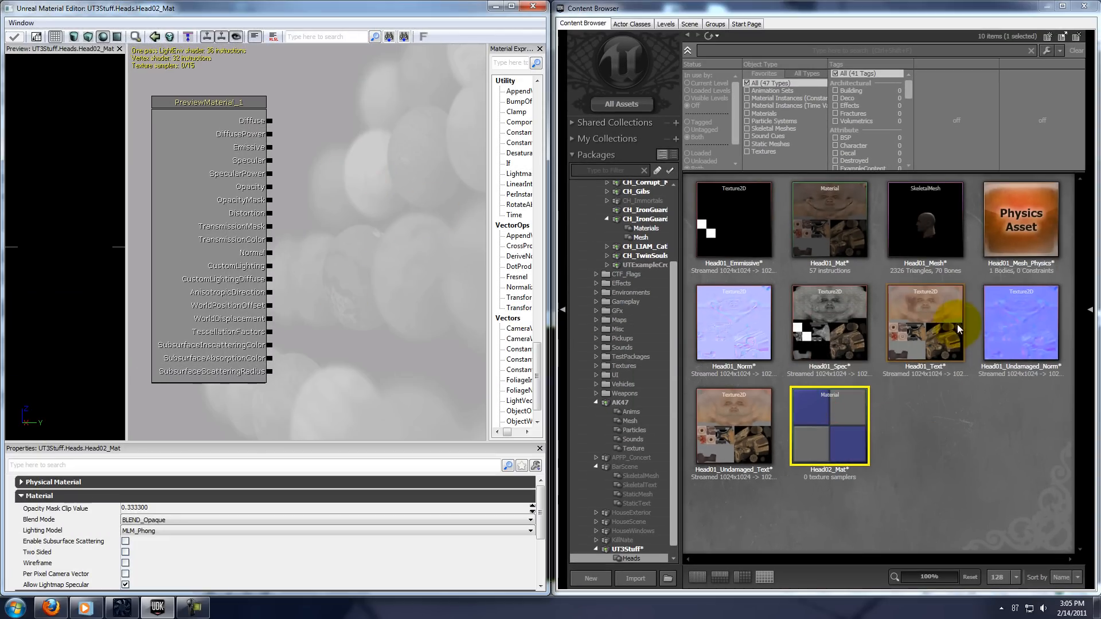
pyautogui.moveTo(917, 340)
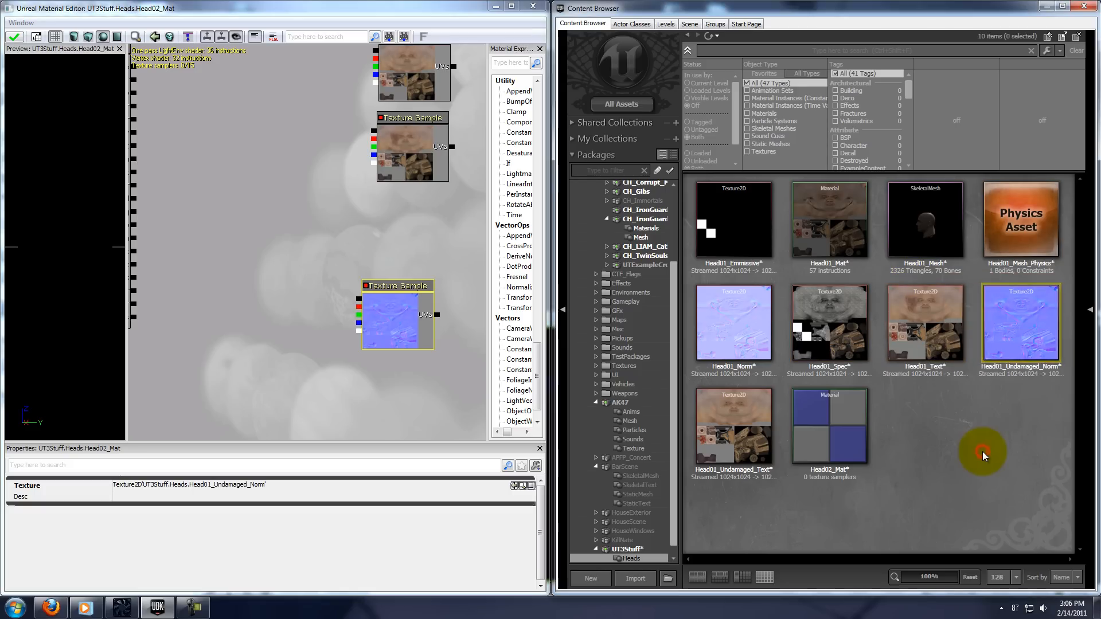
# Step: Place the head textures, including Head01_Undamaged_Norm, as Texture Sample nodes on the canvas
pyautogui.click(733, 324)
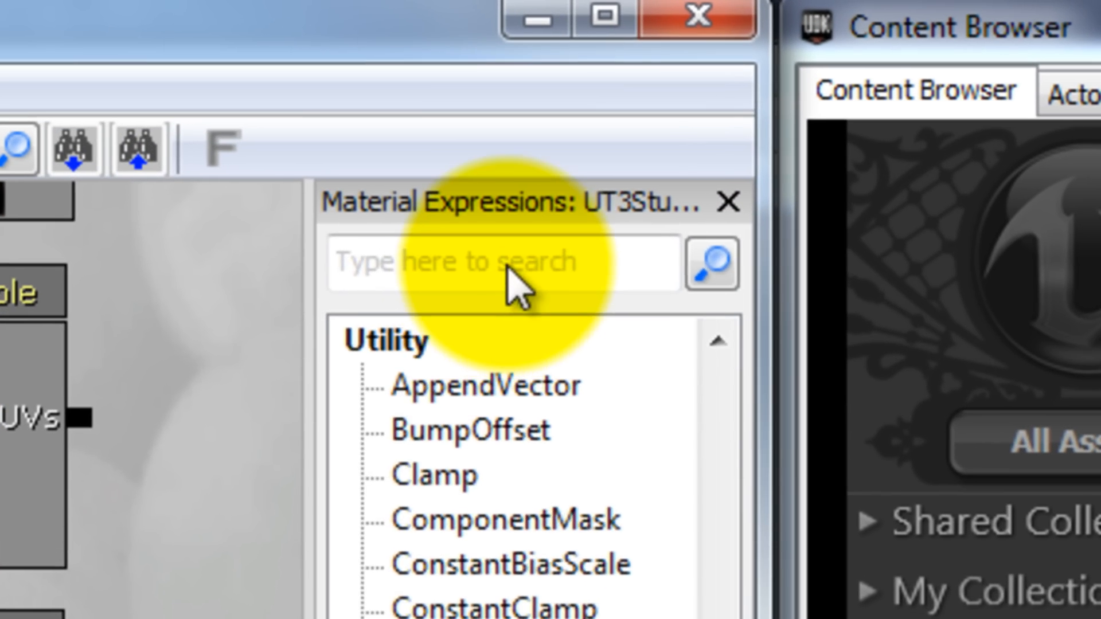
# Step: Add a ScalarParameter (searched via 'sca') and set its Parameter Name to Damaged
pyautogui.write('sca')
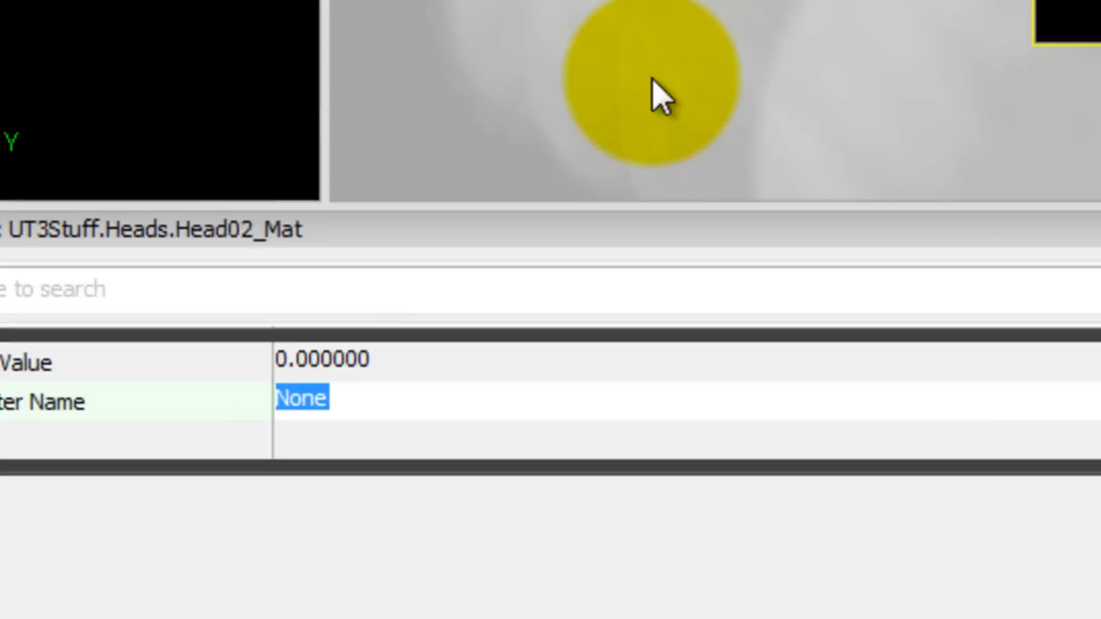
pyautogui.write('Dama')
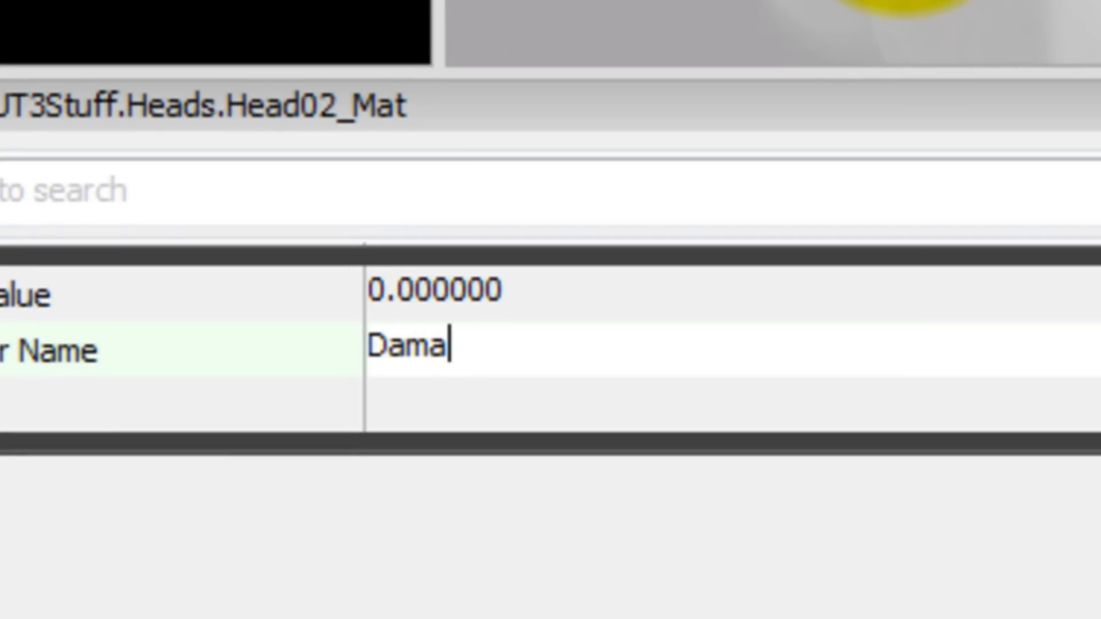
pyautogui.write('ged')
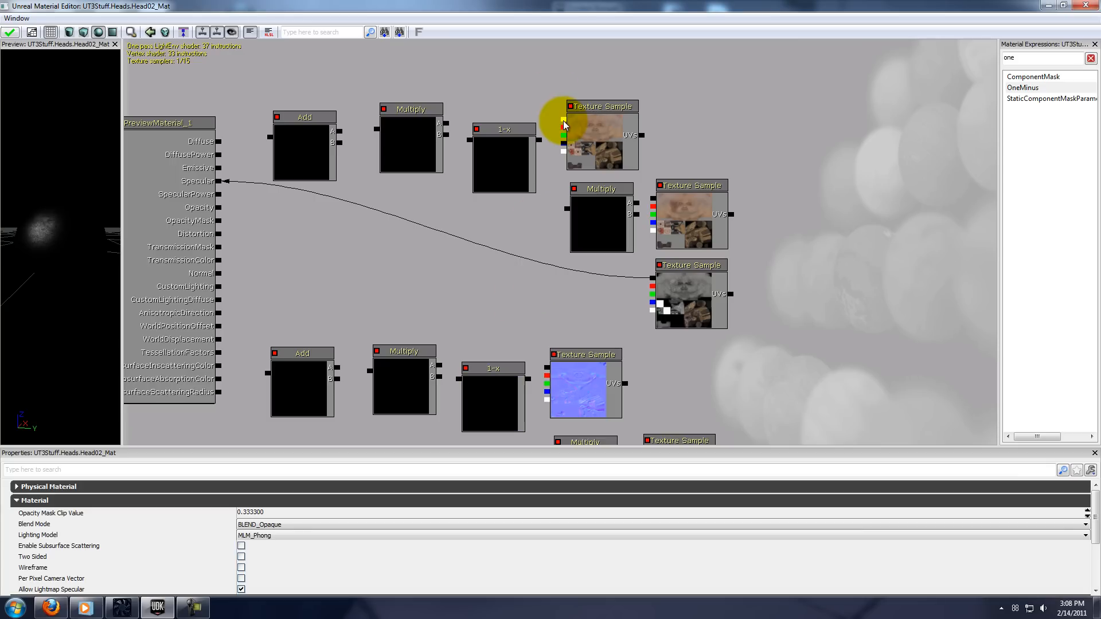
pyautogui.moveTo(457, 124)
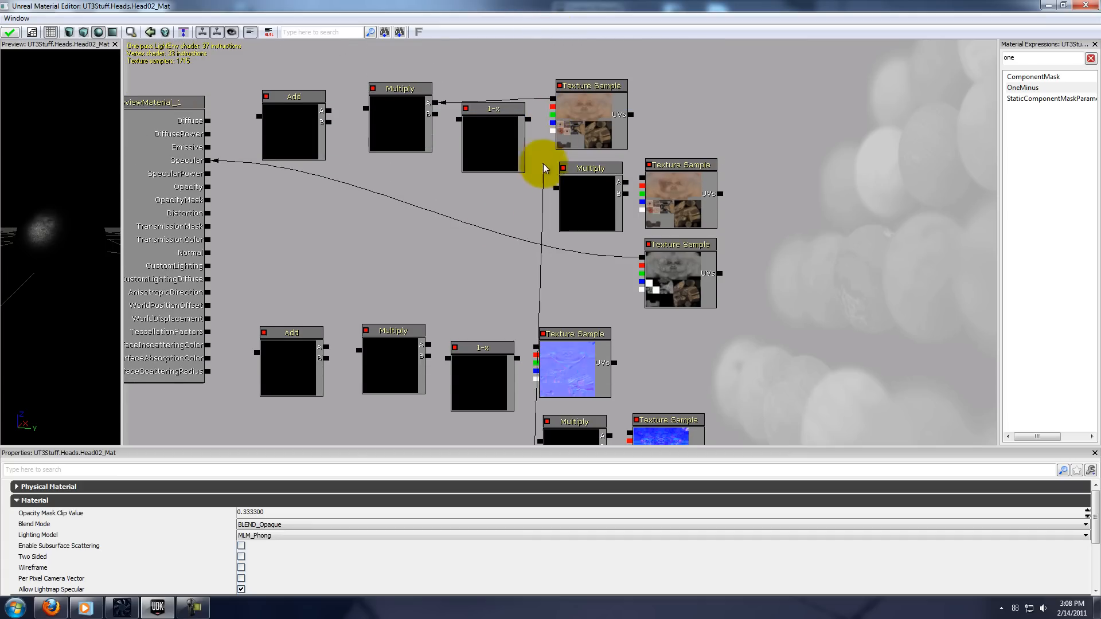
# Step: Wire the undamaged texture and 1-x into one Multiply, the damaged texture into the other
pyautogui.click(492, 140)
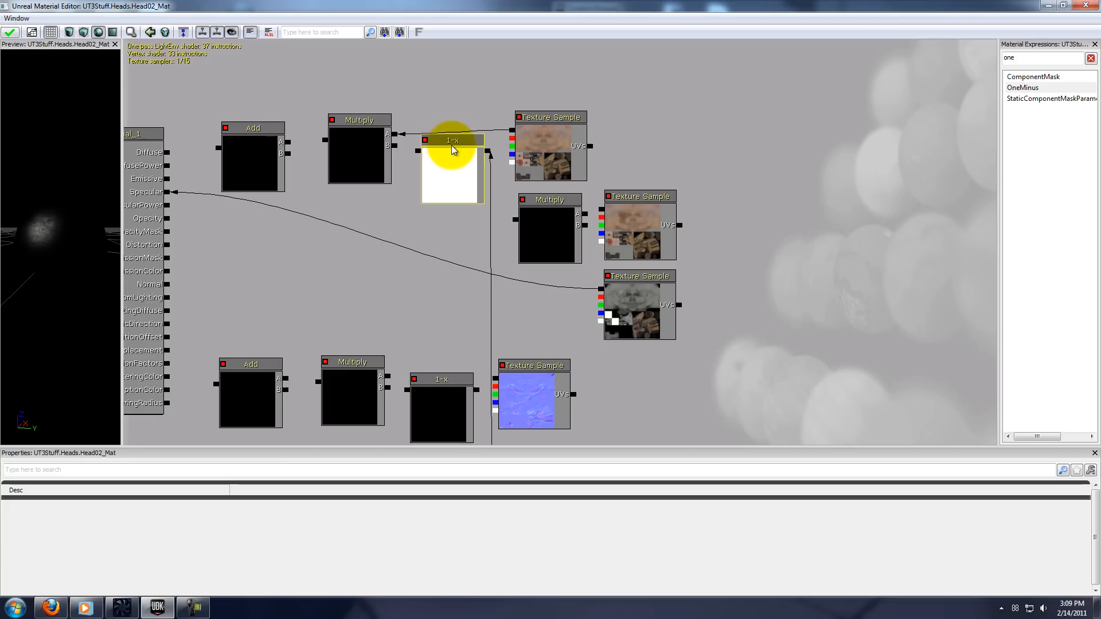
pyautogui.moveTo(458, 152)
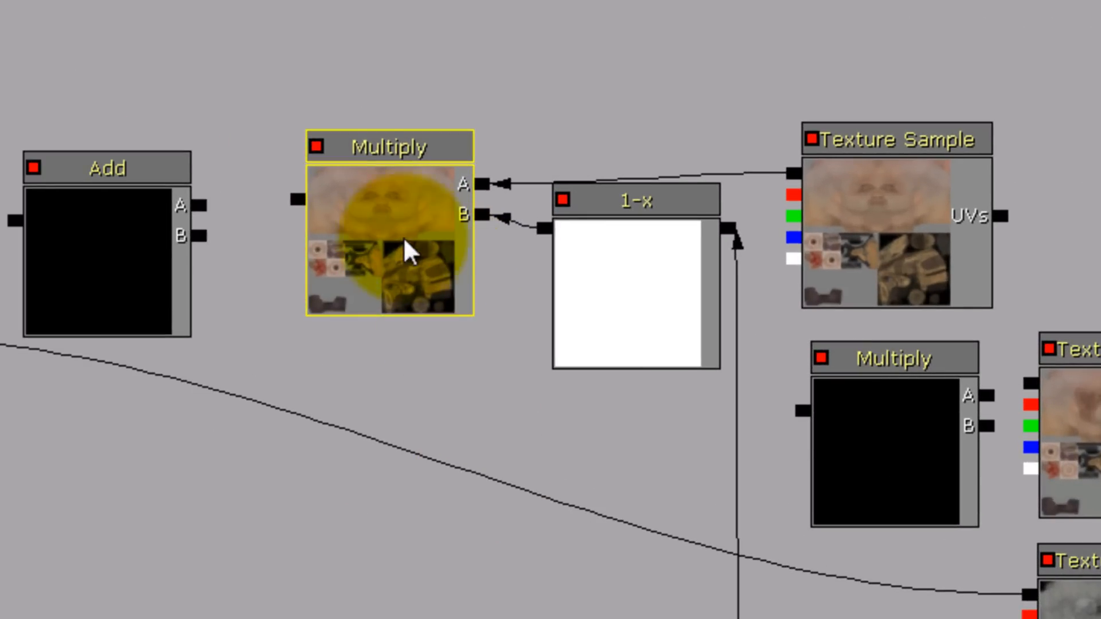
pyautogui.moveTo(926, 204)
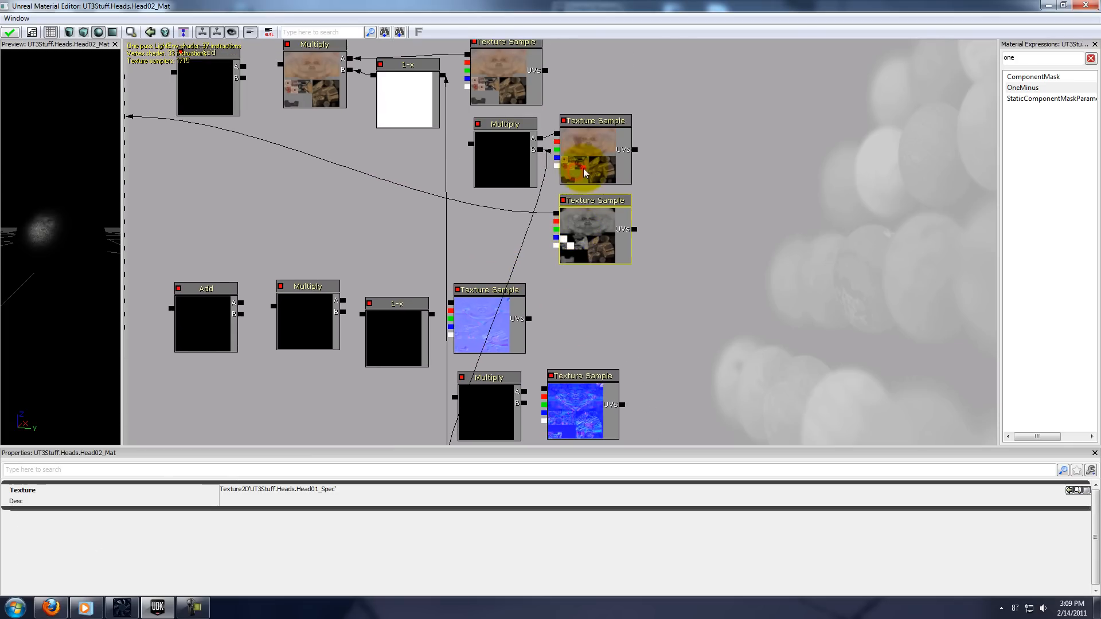
pyautogui.click(595, 149)
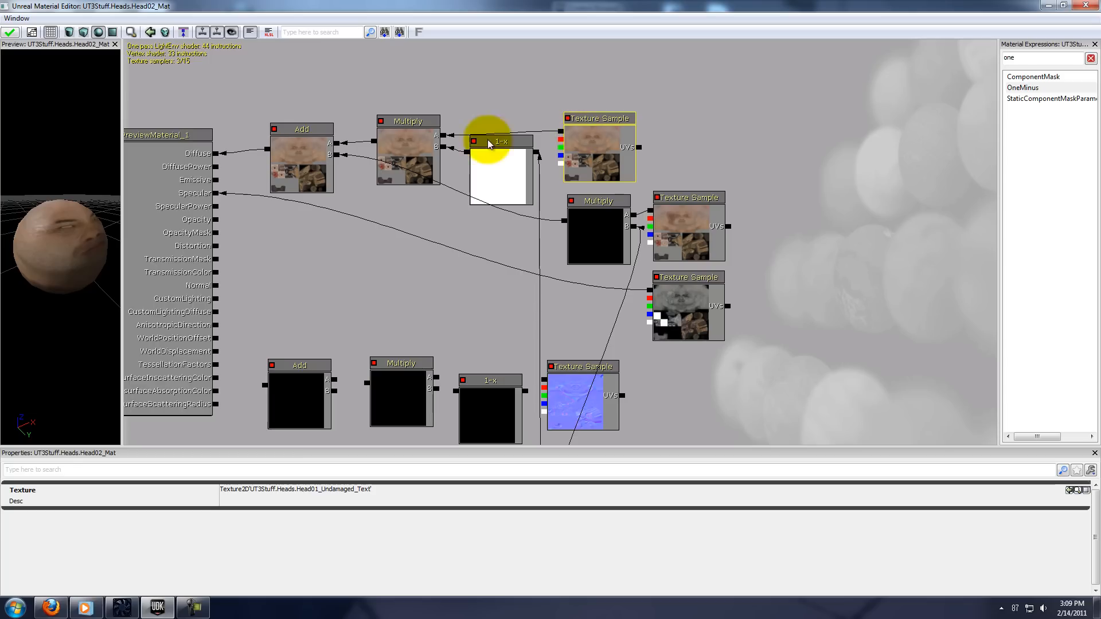
# Step: Link the second Multiply into the Add feeding Diffuse, then move to the normal-map row
pyautogui.click(408, 156)
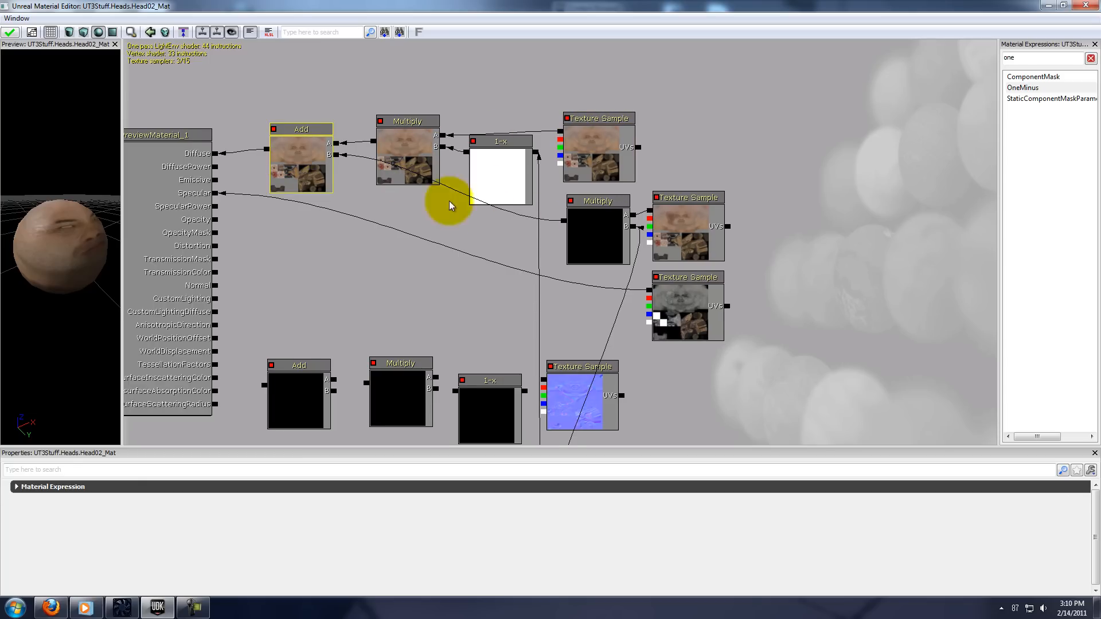
pyautogui.moveTo(95, 211)
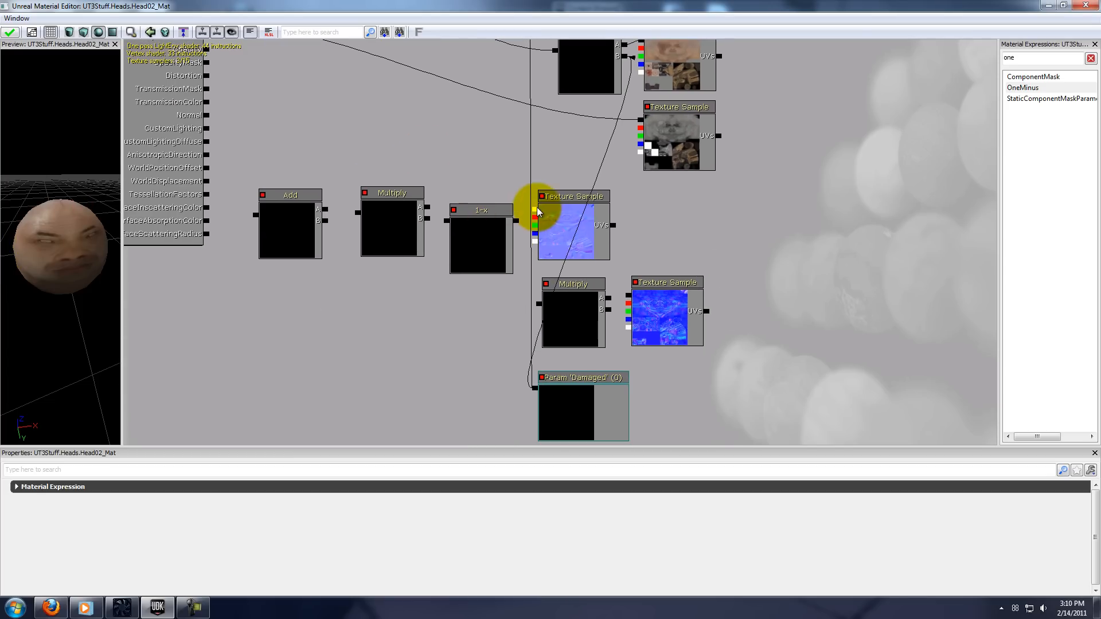
pyautogui.click(573, 232)
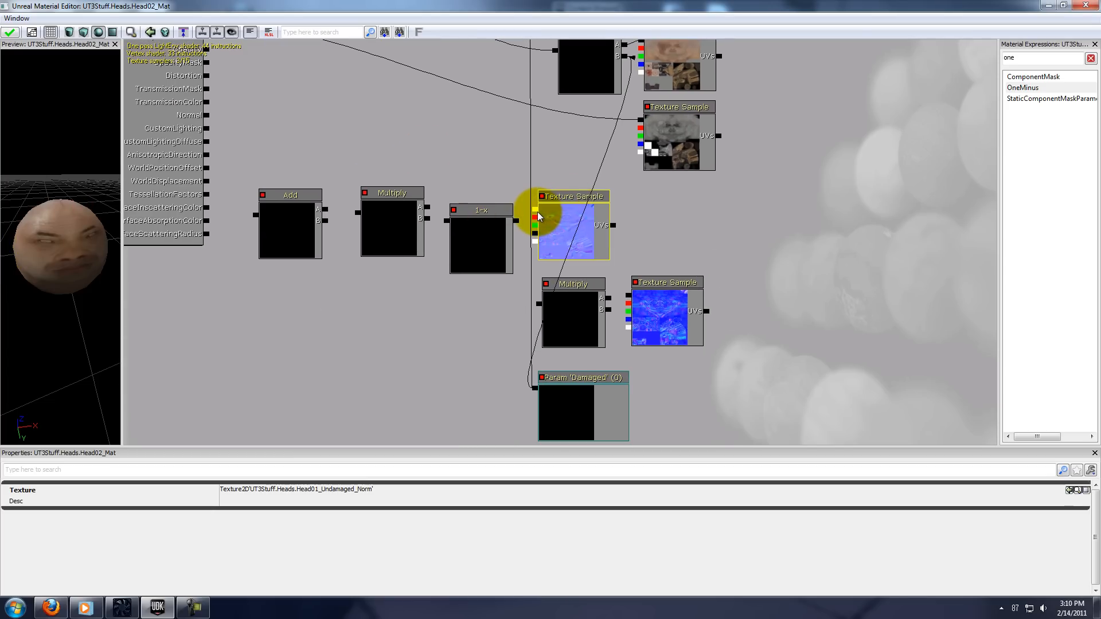
# Step: Feed Damaged into the 1-x node and its result into the undamaged normal Multiply
pyautogui.click(481, 196)
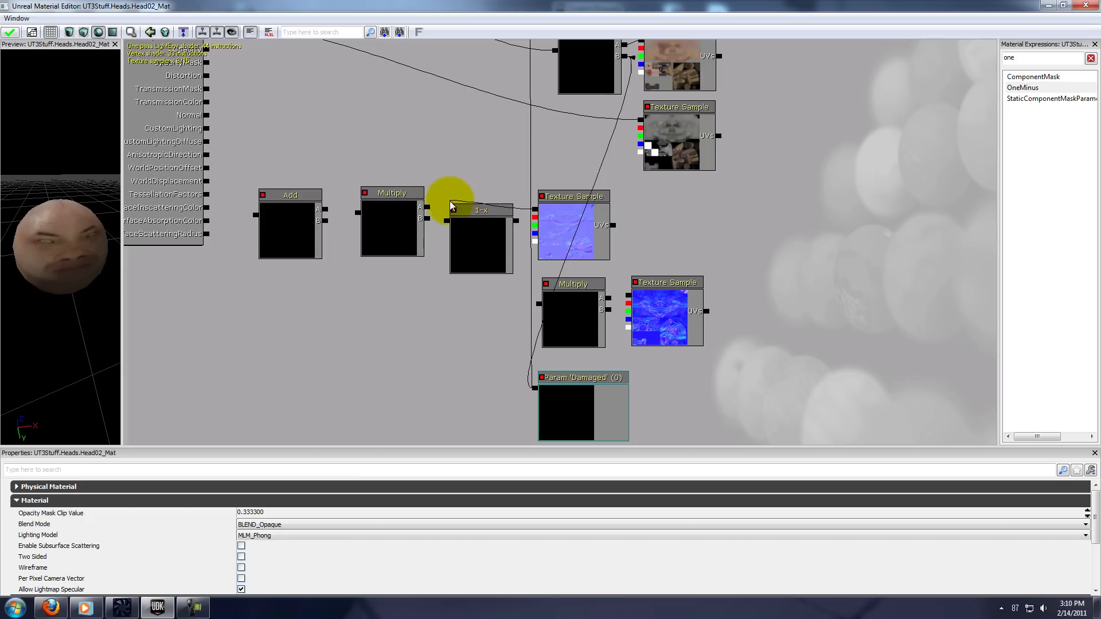
pyautogui.moveTo(507, 324)
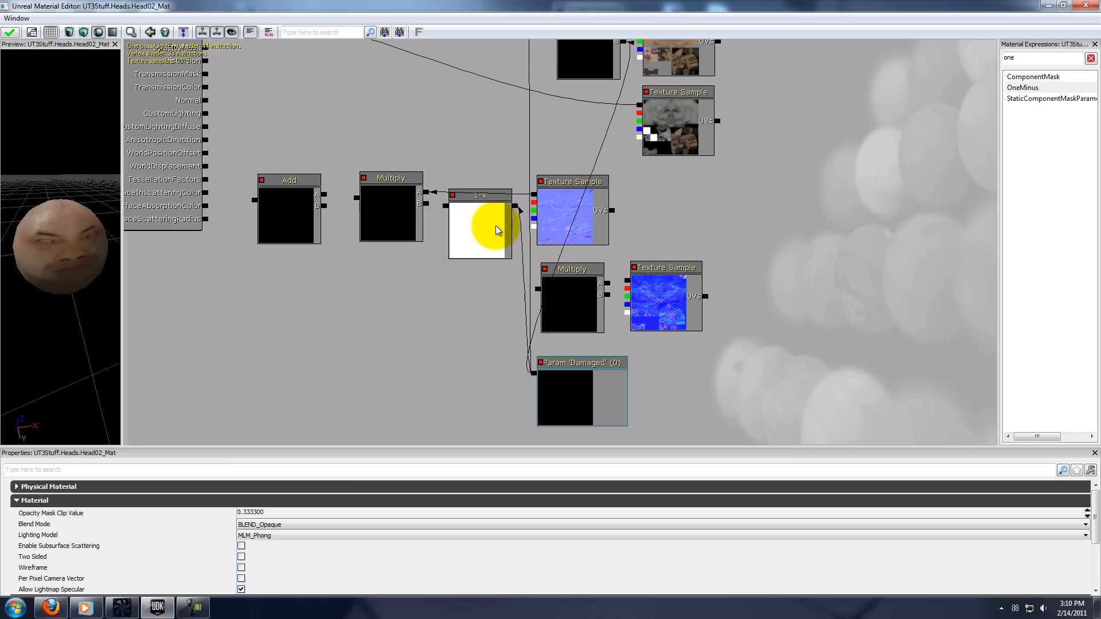
pyautogui.click(582, 397)
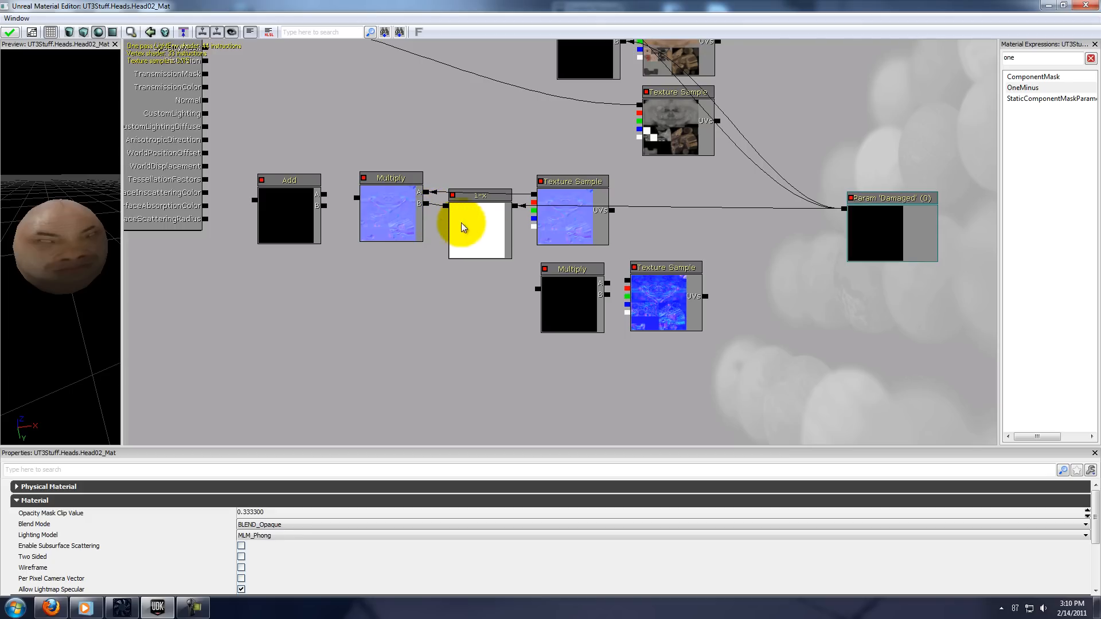
pyautogui.moveTo(836, 233)
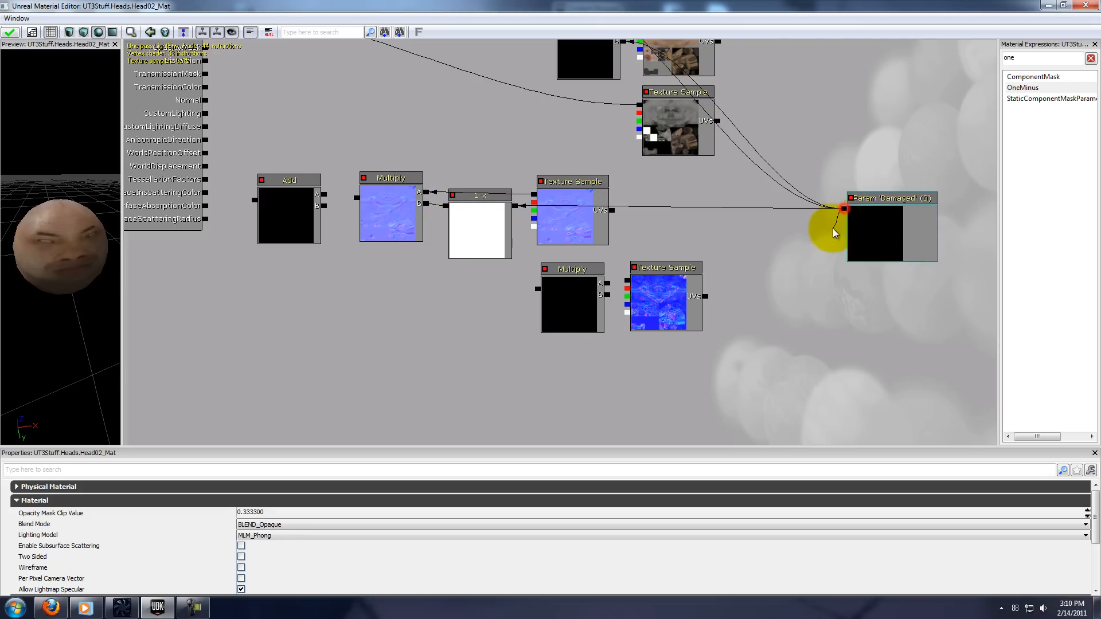
pyautogui.moveTo(612, 288)
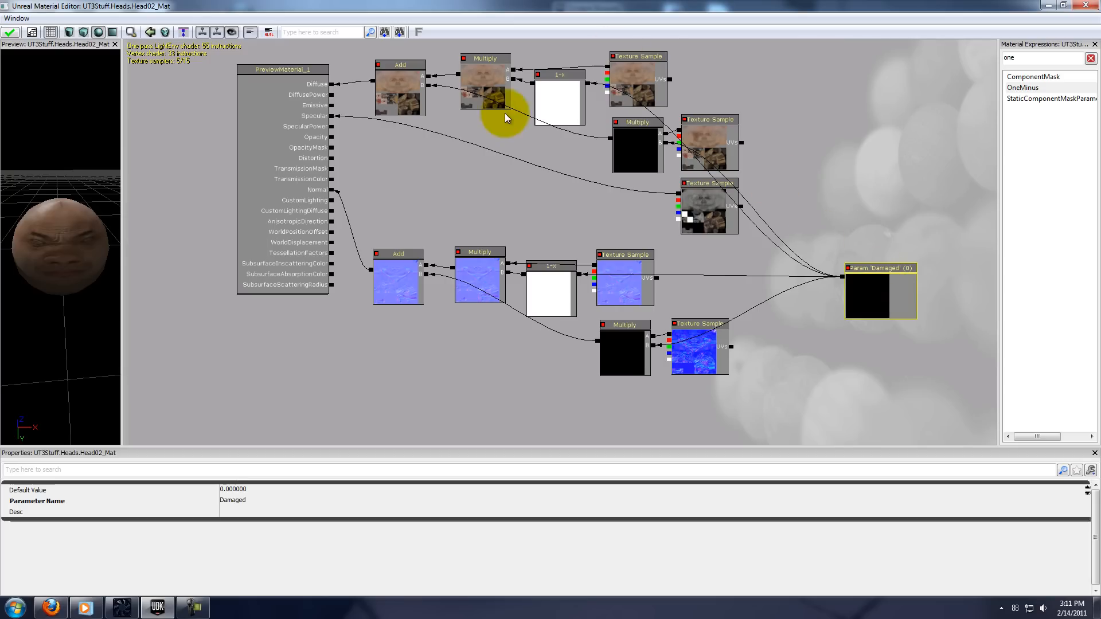
# Step: Set the Damaged parameter's Default Value to 1 so the preview shows the damaged head
pyautogui.click(708, 207)
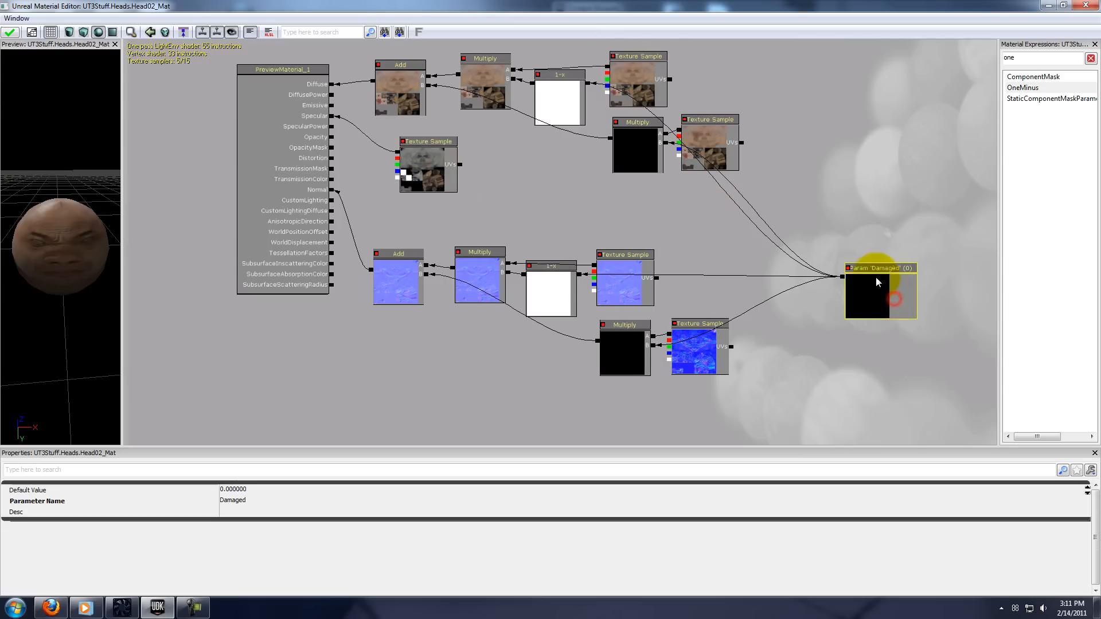
pyautogui.scroll(-3)
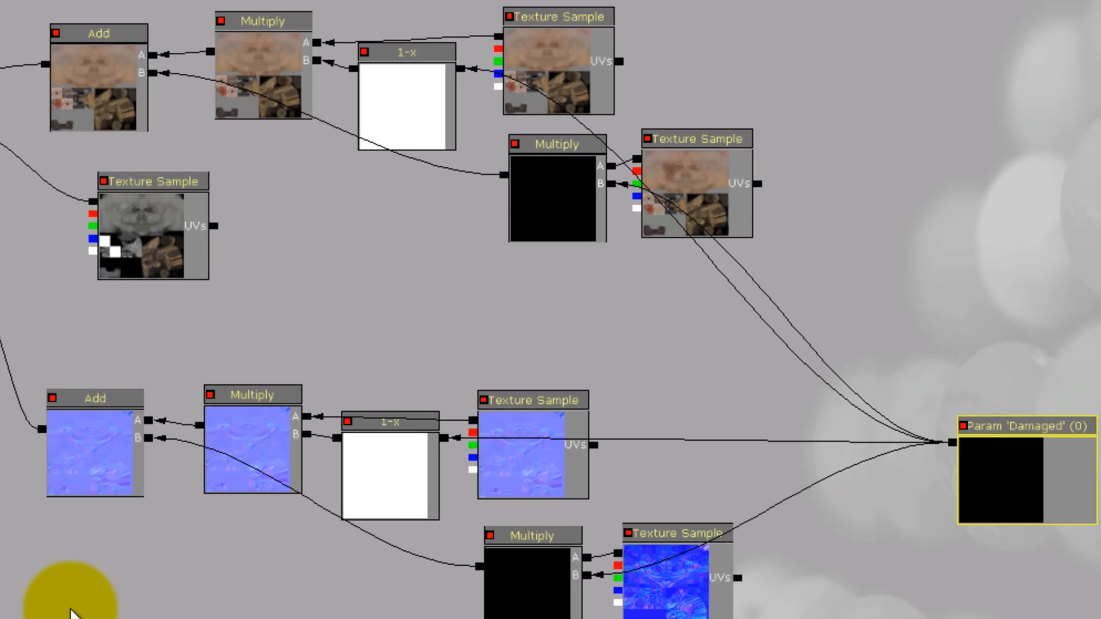
pyautogui.doubleClick(1000, 470)
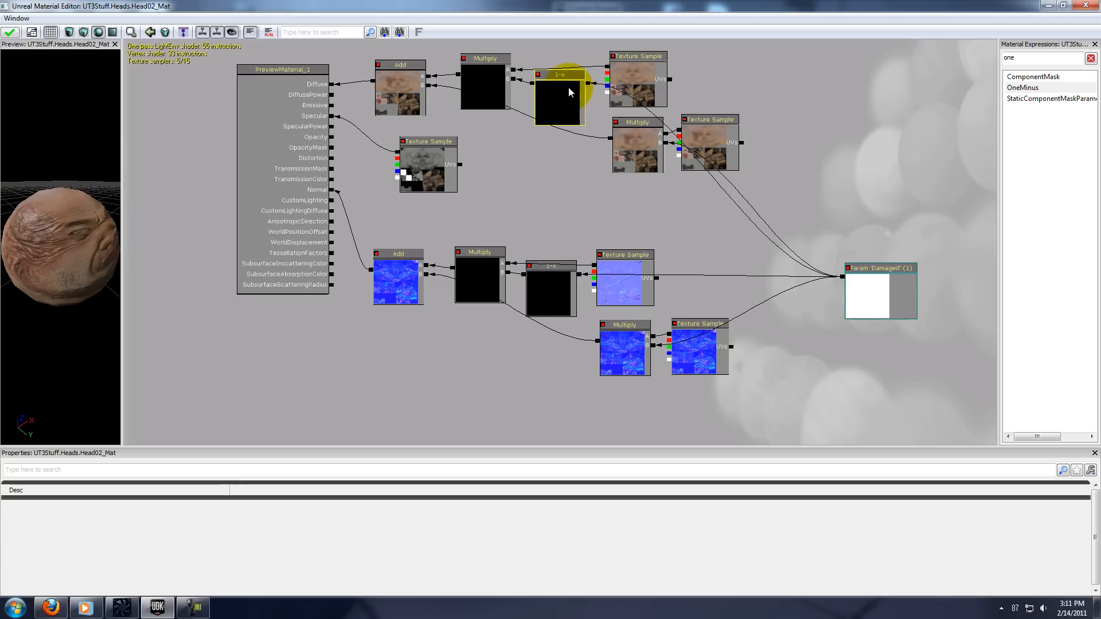
# Step: Move the undamaged normal texture above 1-x and check each branch node's texture and wiring
pyautogui.click(484, 76)
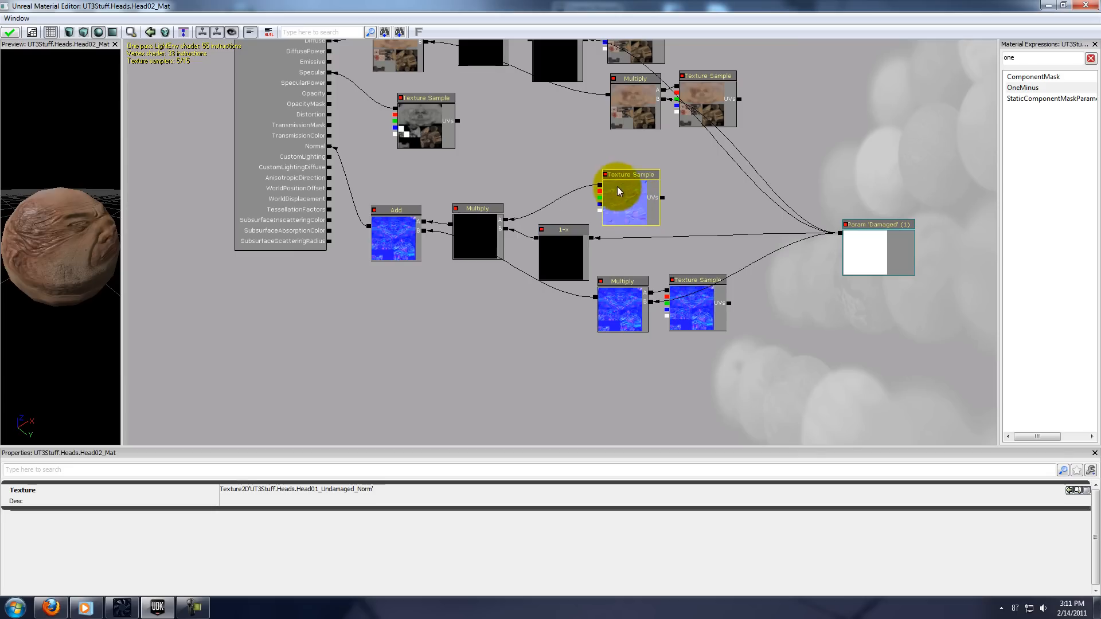
pyautogui.click(559, 230)
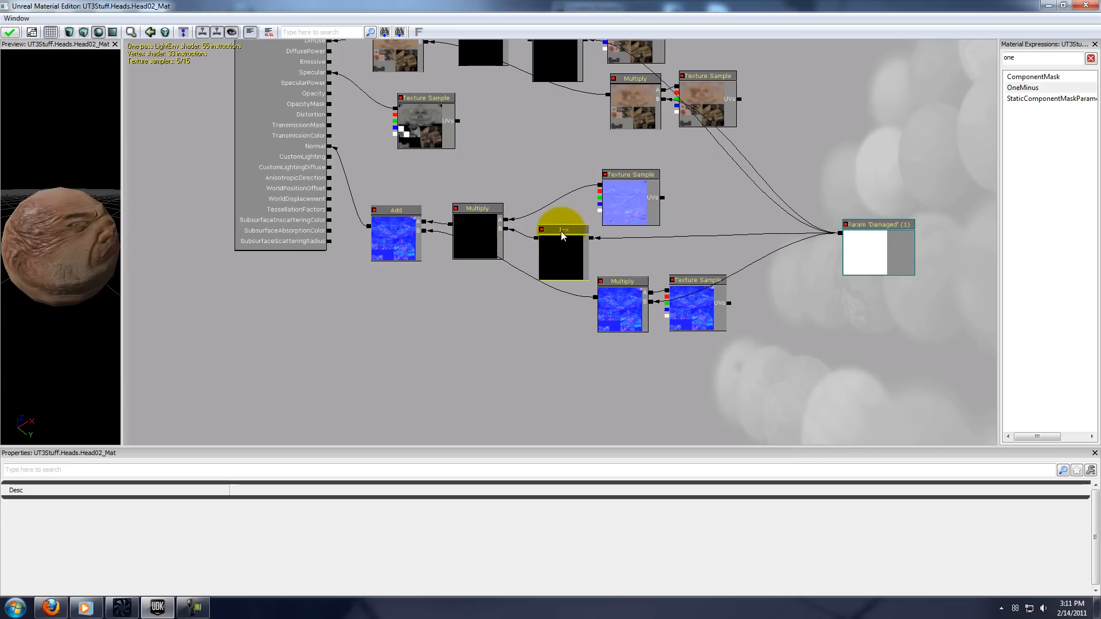
pyautogui.click(877, 249)
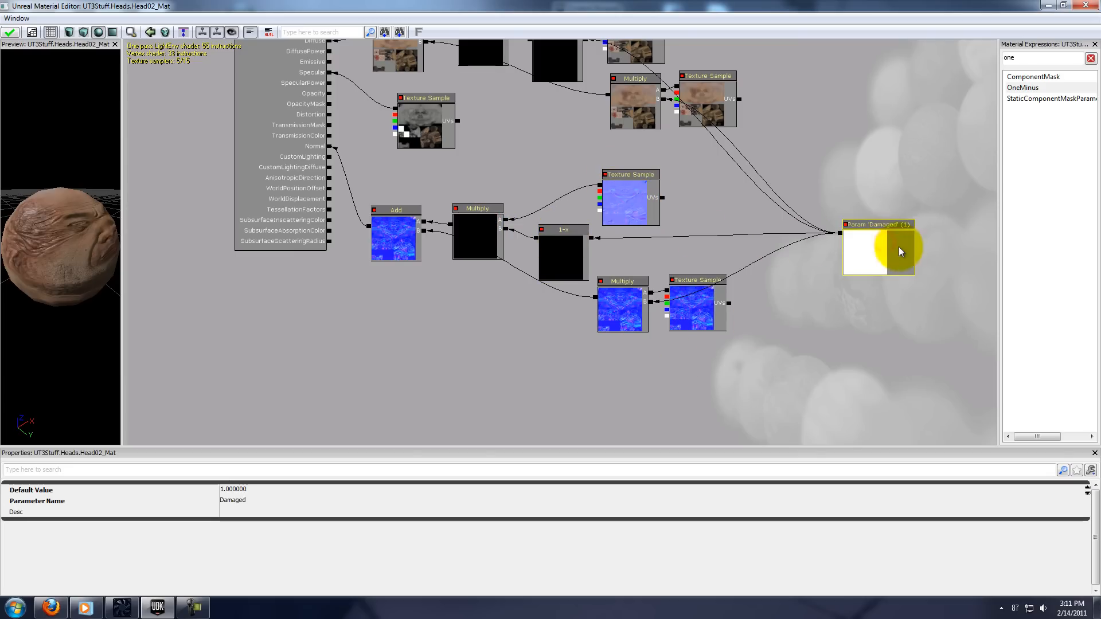
pyautogui.moveTo(409, 451)
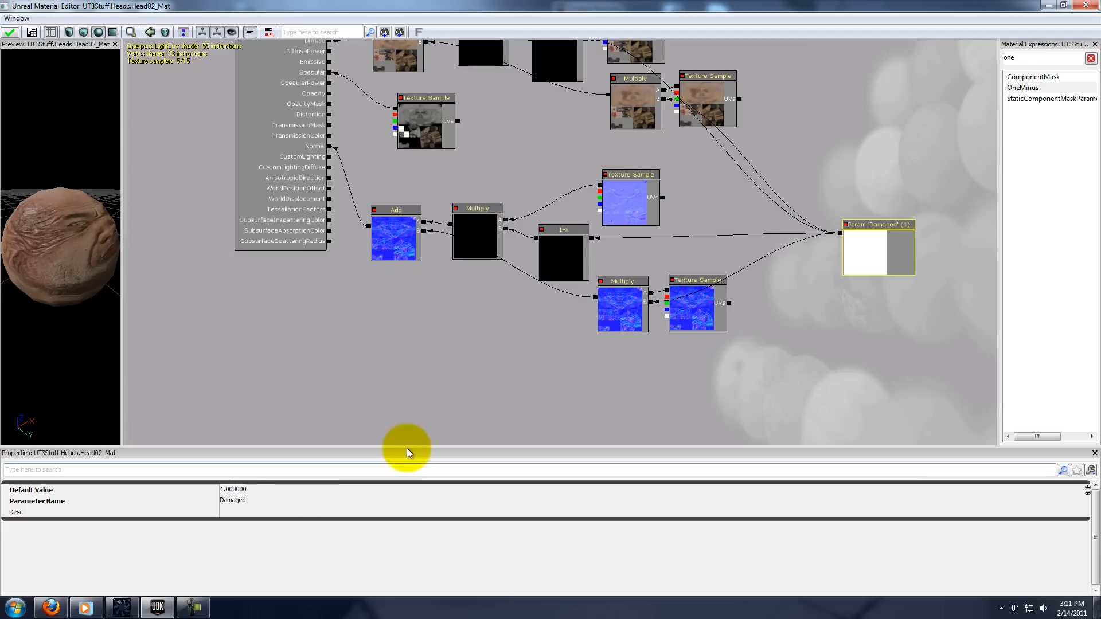
pyautogui.click(477, 231)
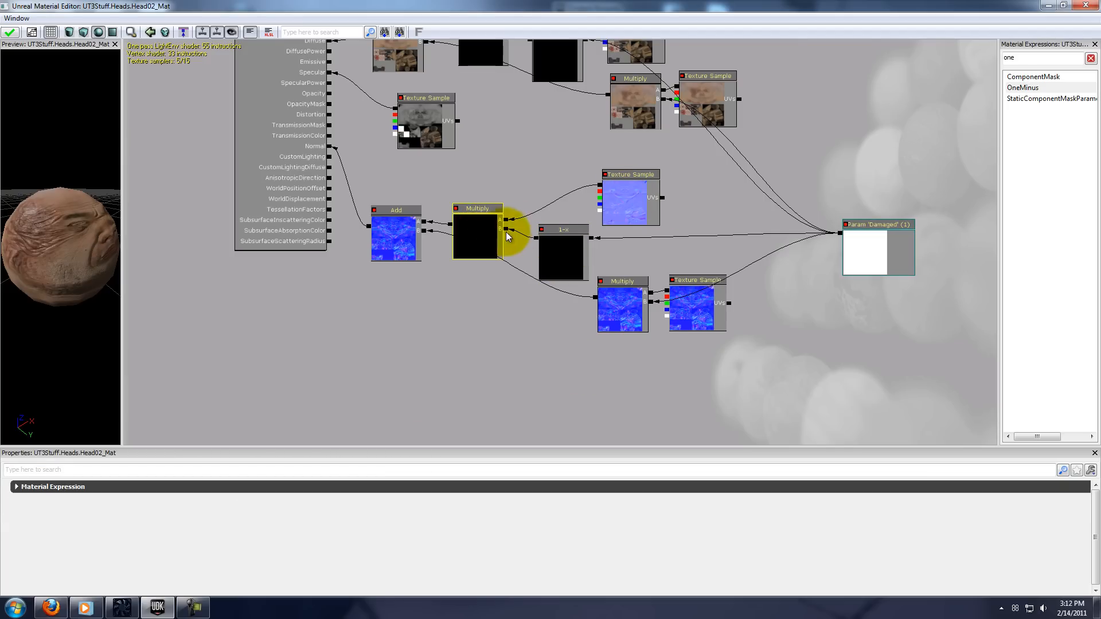
pyautogui.moveTo(424, 236)
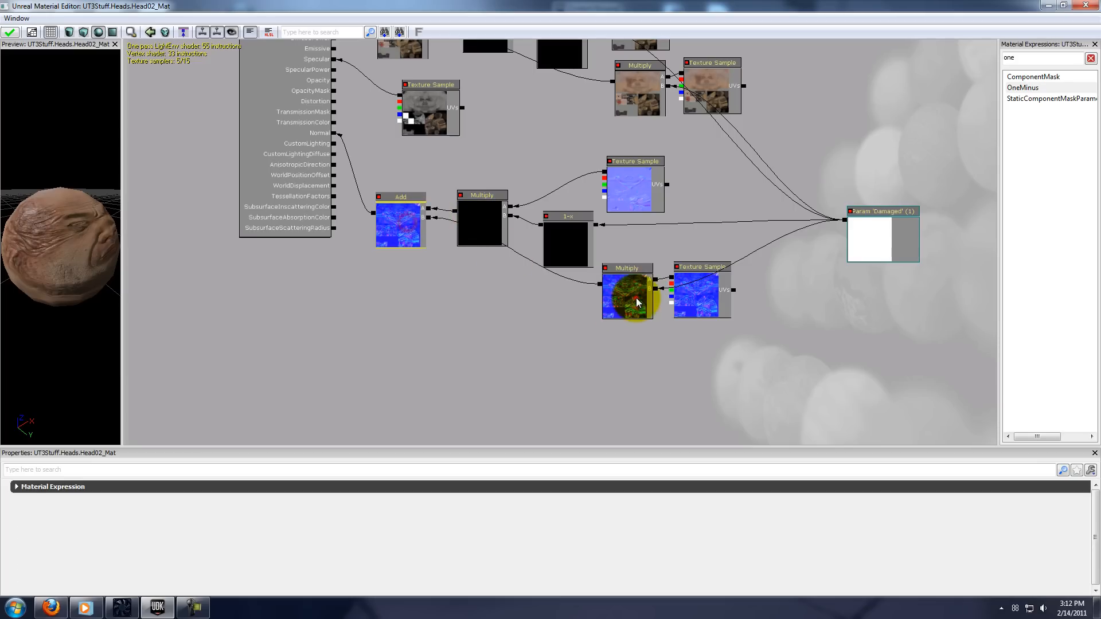
pyautogui.click(700, 291)
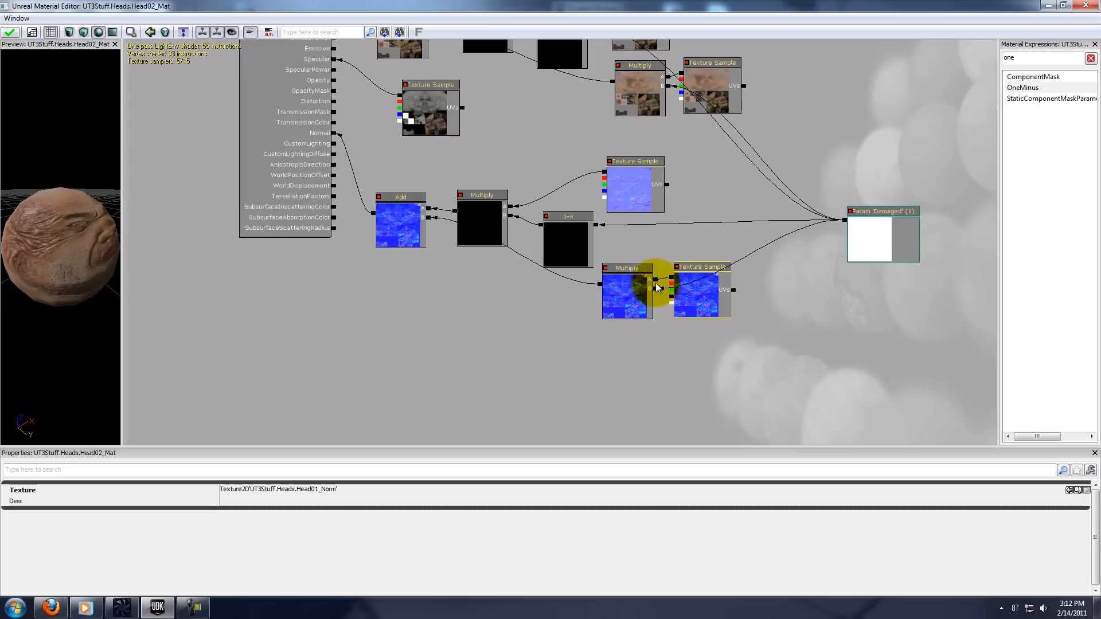
pyautogui.click(880, 235)
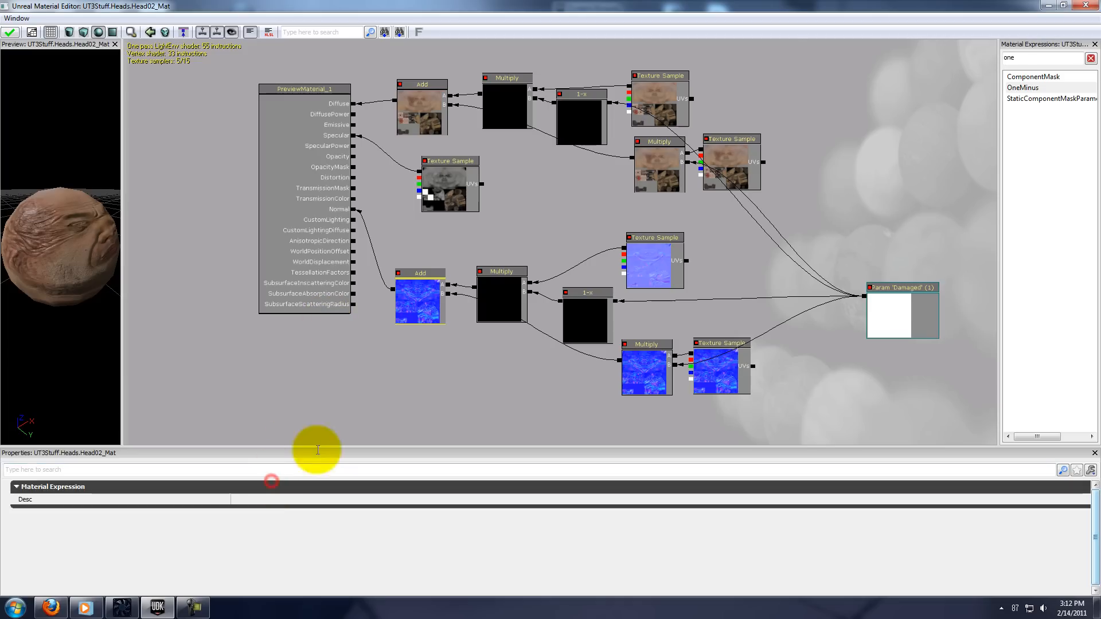
# Step: Reset the Damaged parameter's Default Value to 0.000000 and apply it
pyautogui.click(419, 298)
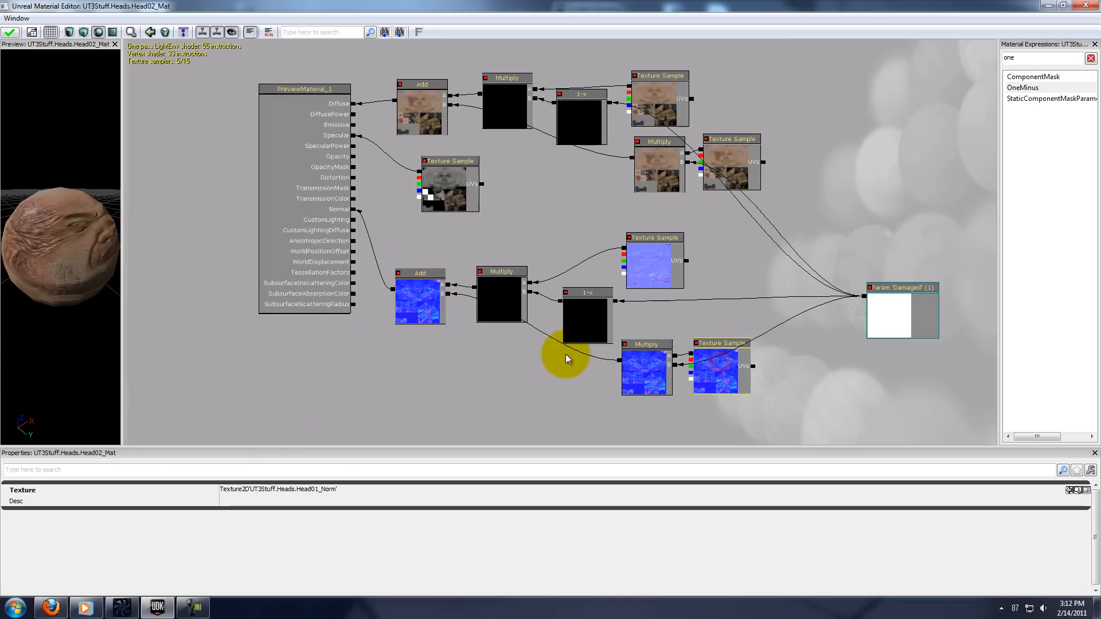
pyautogui.click(653, 264)
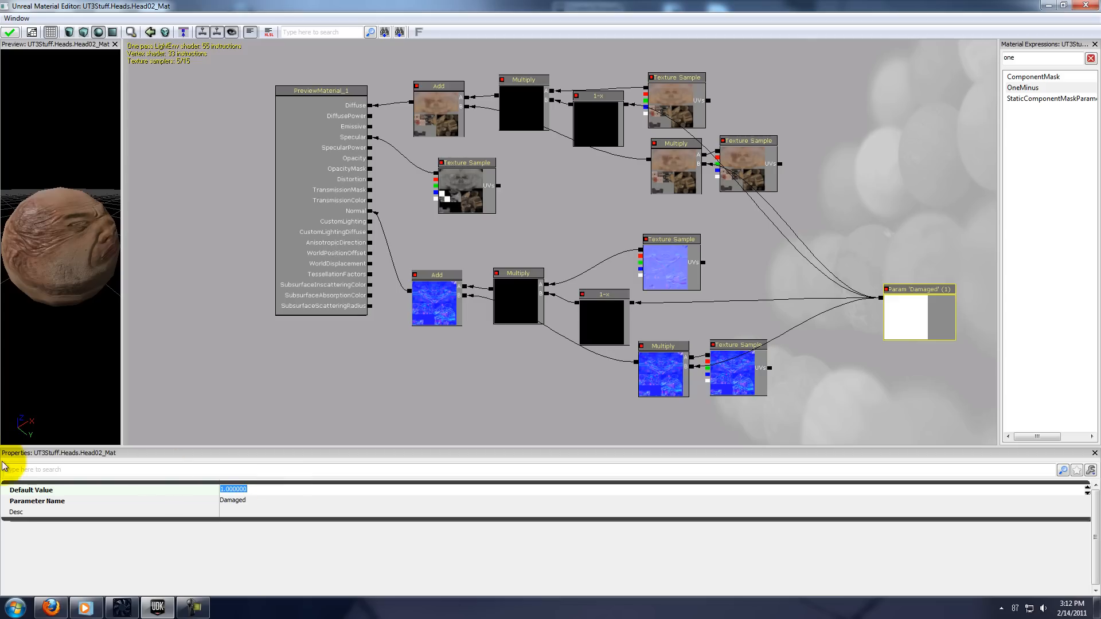
pyautogui.write('0.000000')
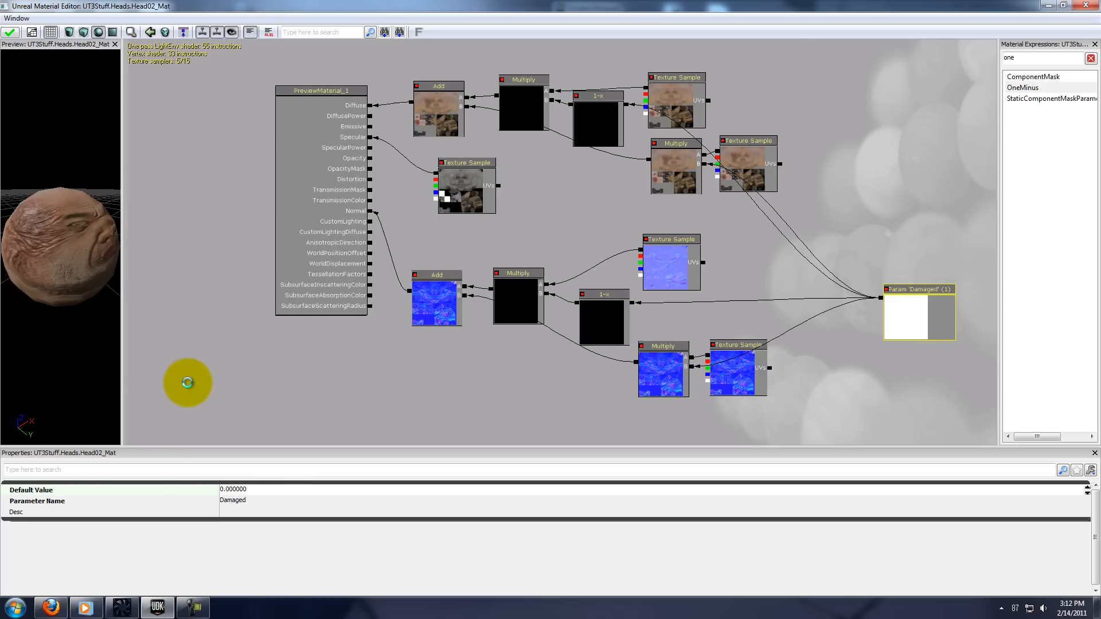
pyautogui.click(11, 32)
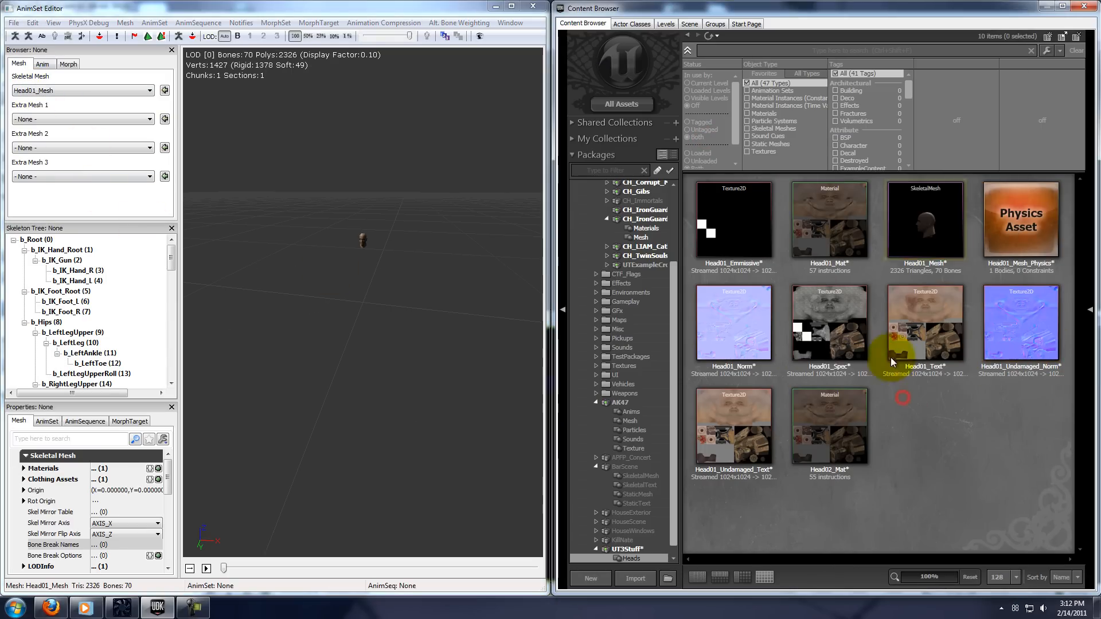
# Step: Select Head02_Mat and expand Head01_Mesh's Skeletal Mesh > Materials slots
pyautogui.click(828, 426)
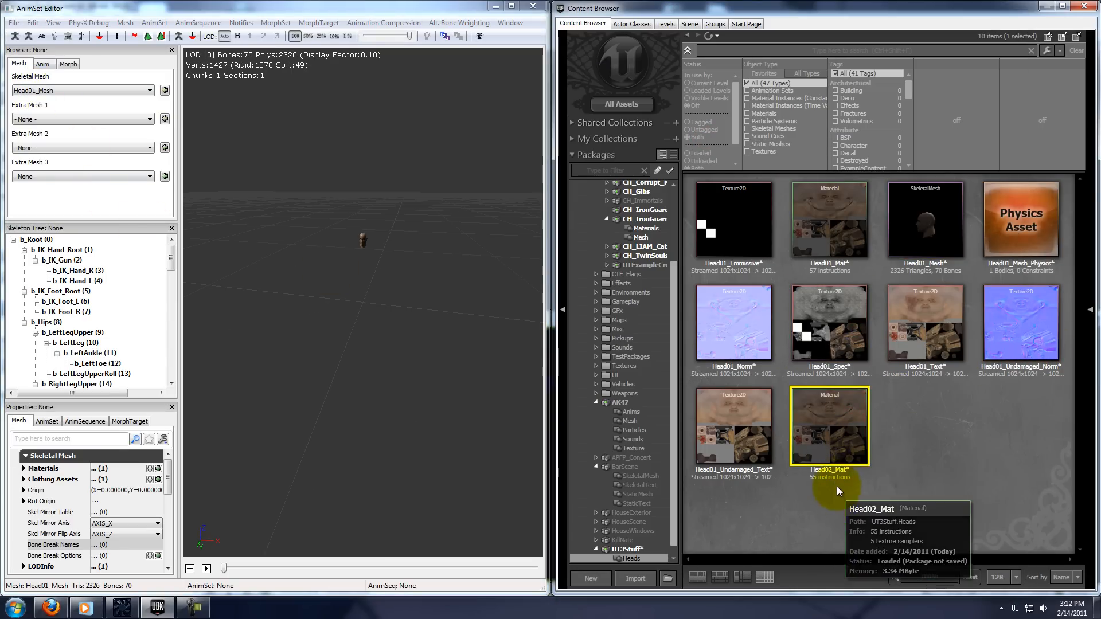
pyautogui.moveTo(836, 333)
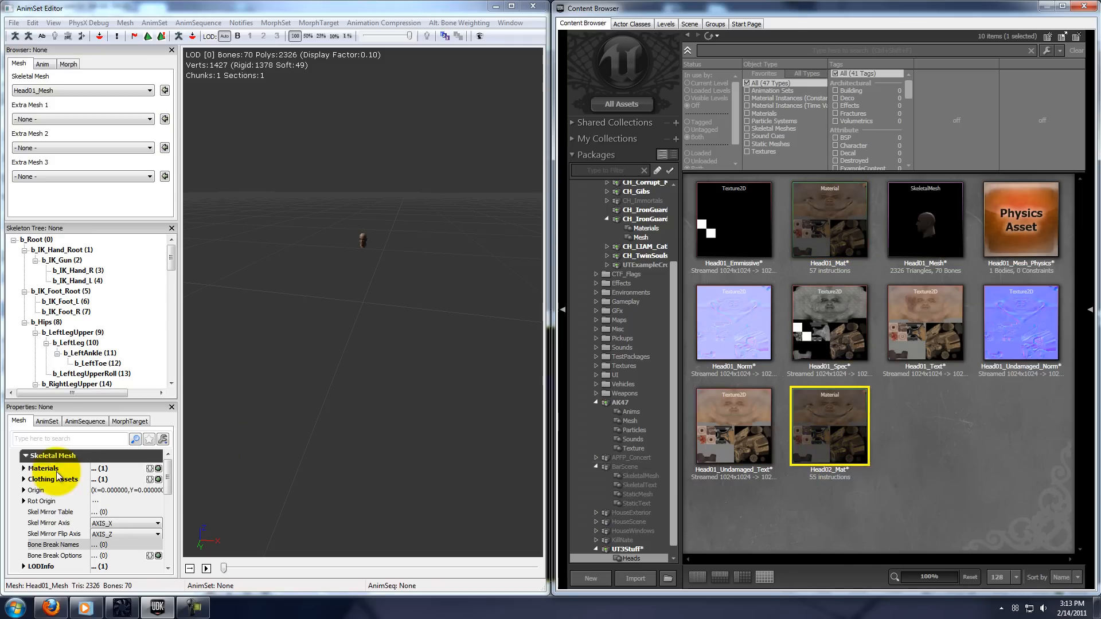
pyautogui.click(23, 468)
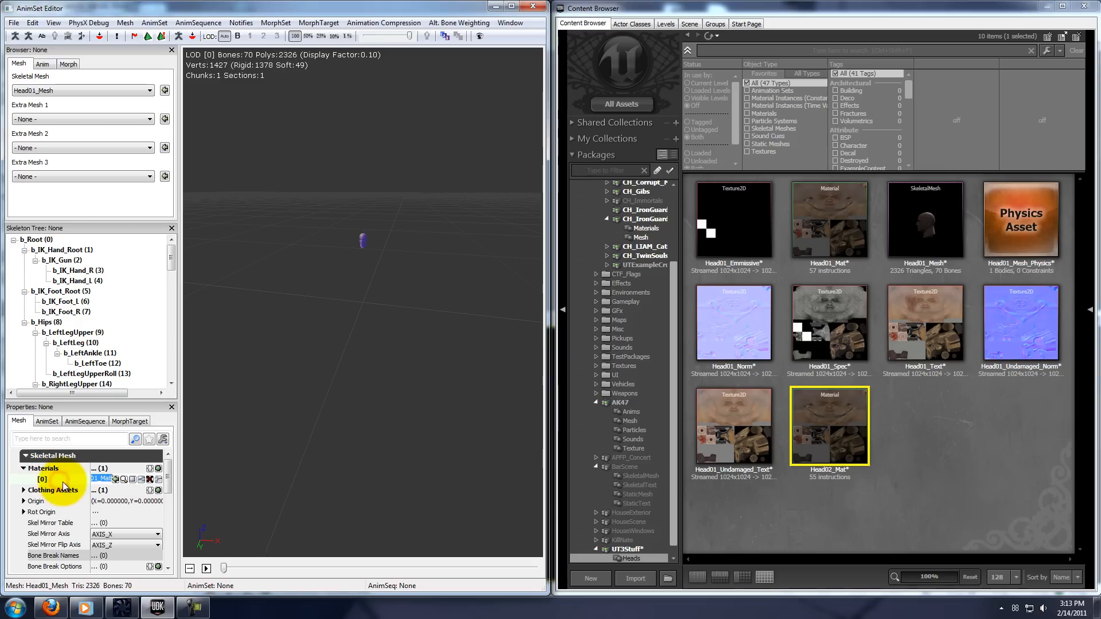